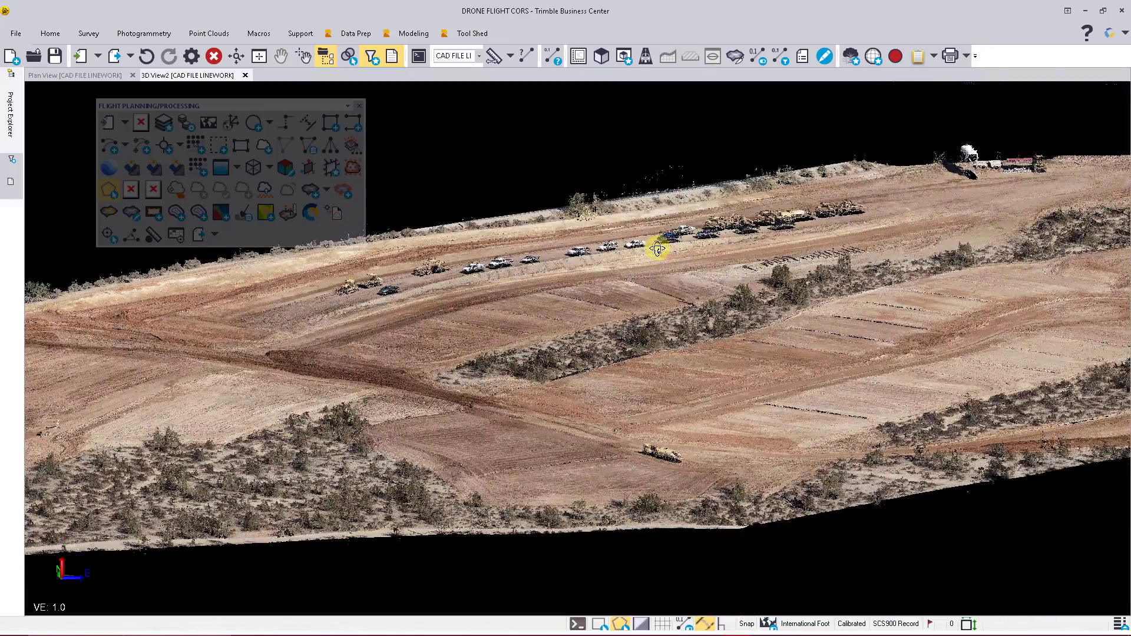
mouse_move(131, 189)
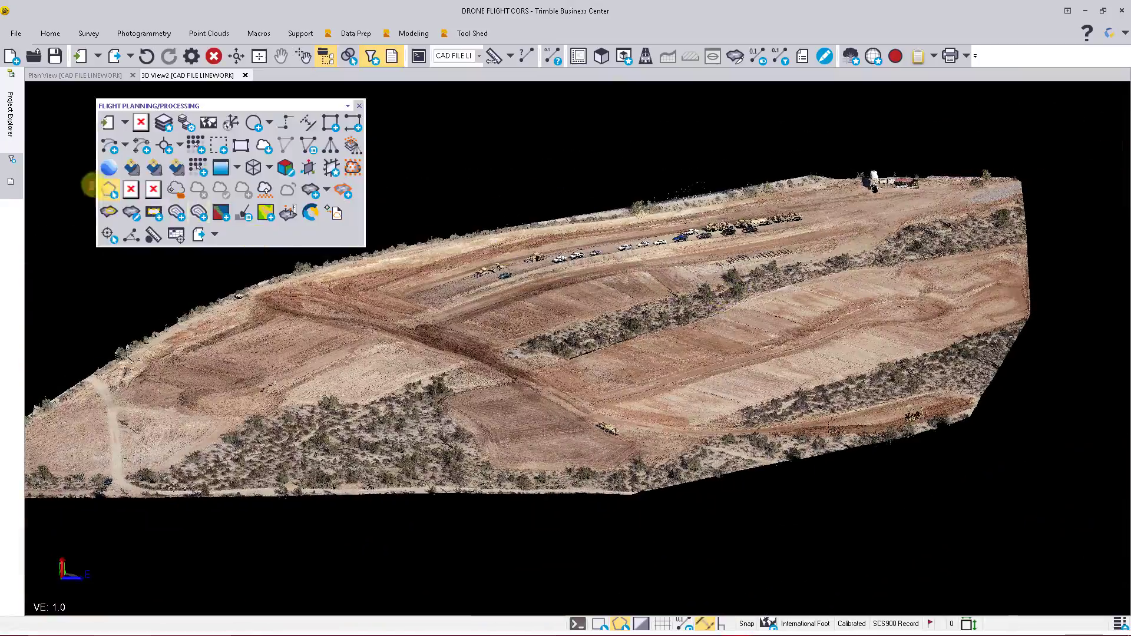
mouse_move(130, 189)
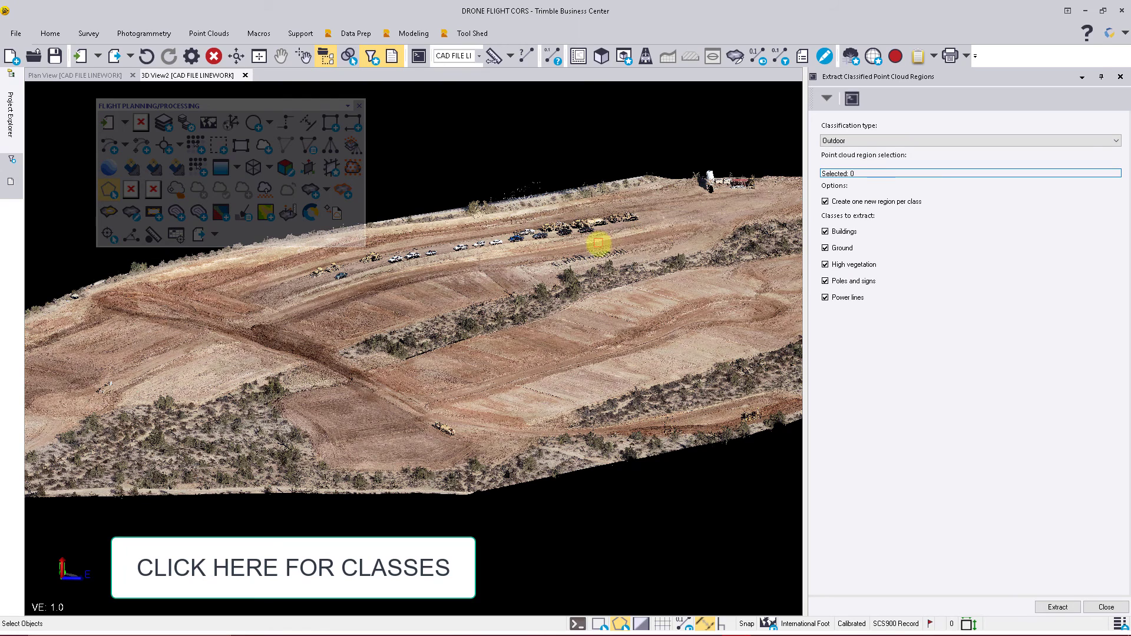
Select the drone point cloud as the extraction region, keeping Outdoor type and all five classes
left_click(599, 244)
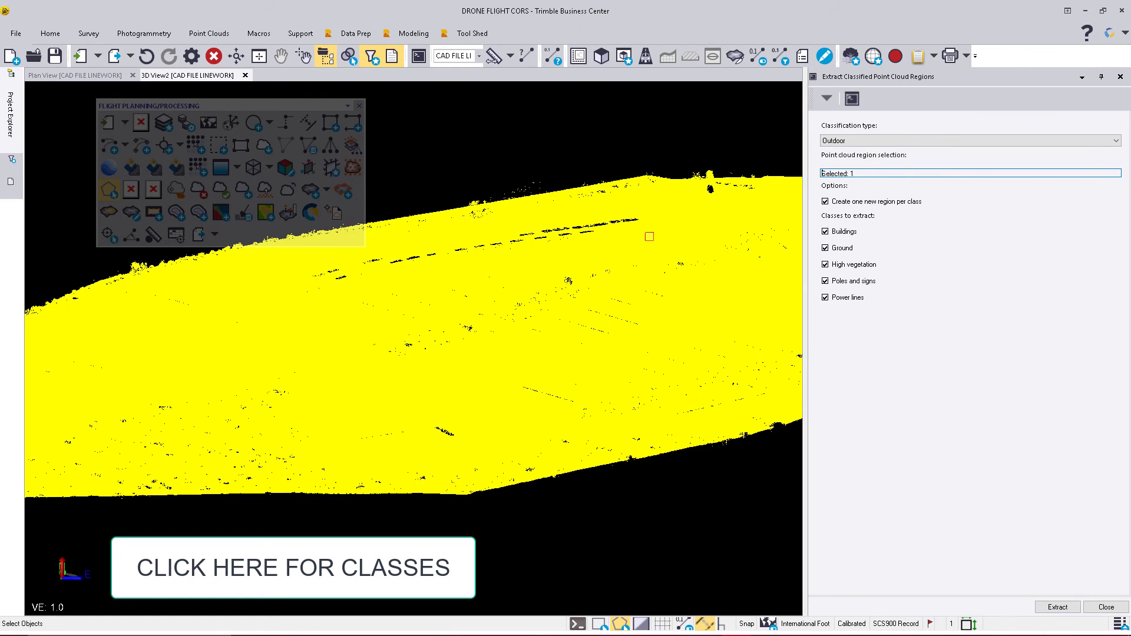
mouse_move(864, 207)
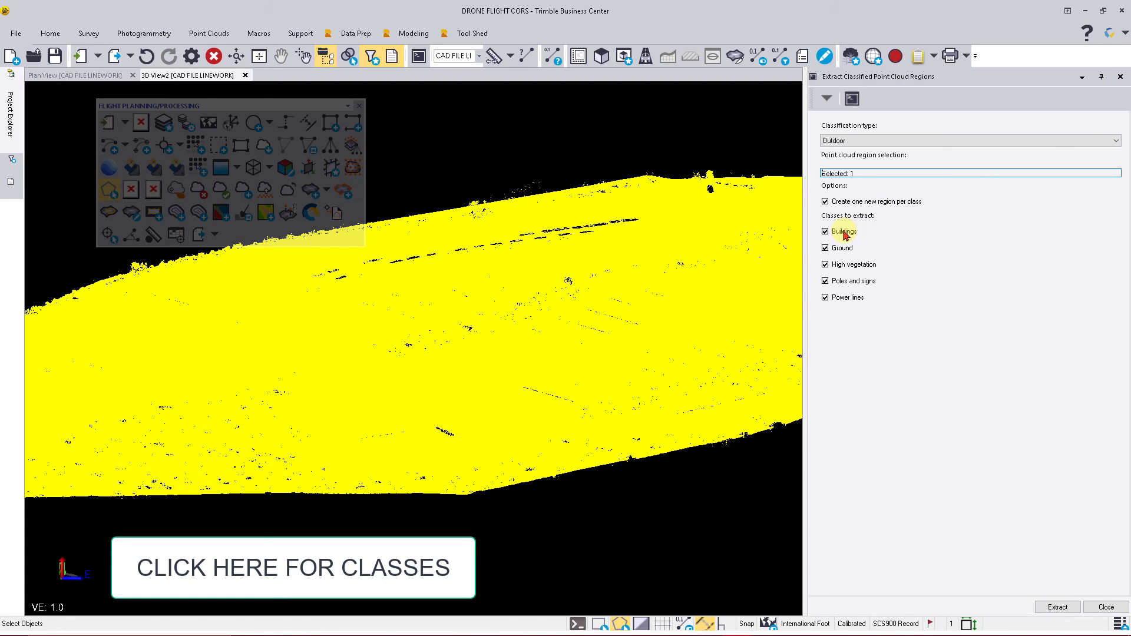
mouse_move(896, 275)
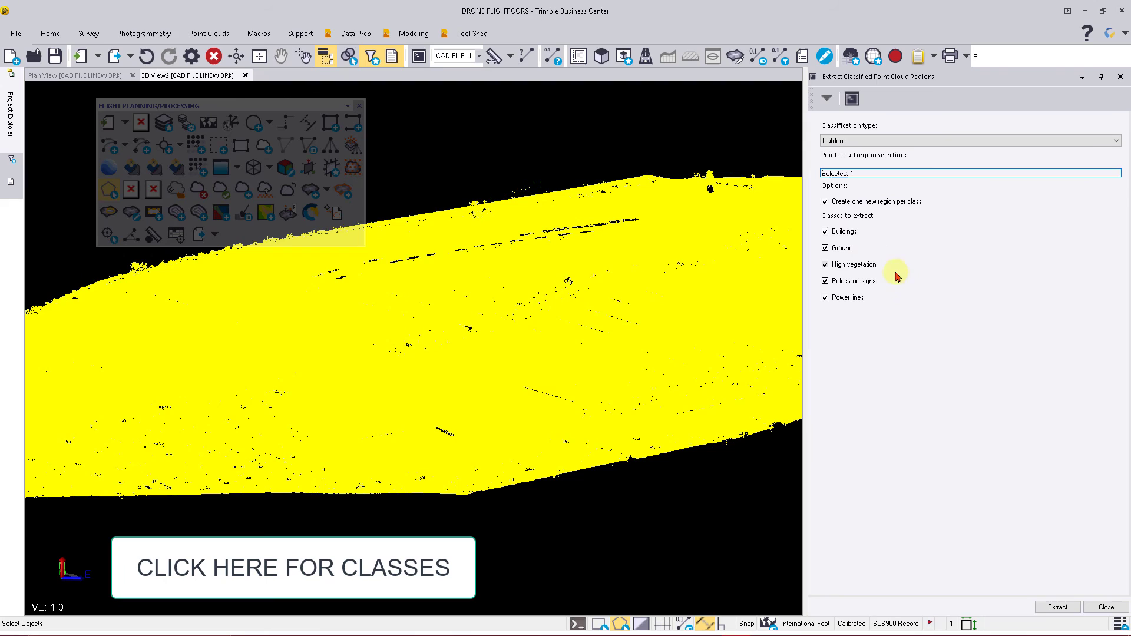
mouse_move(852, 308)
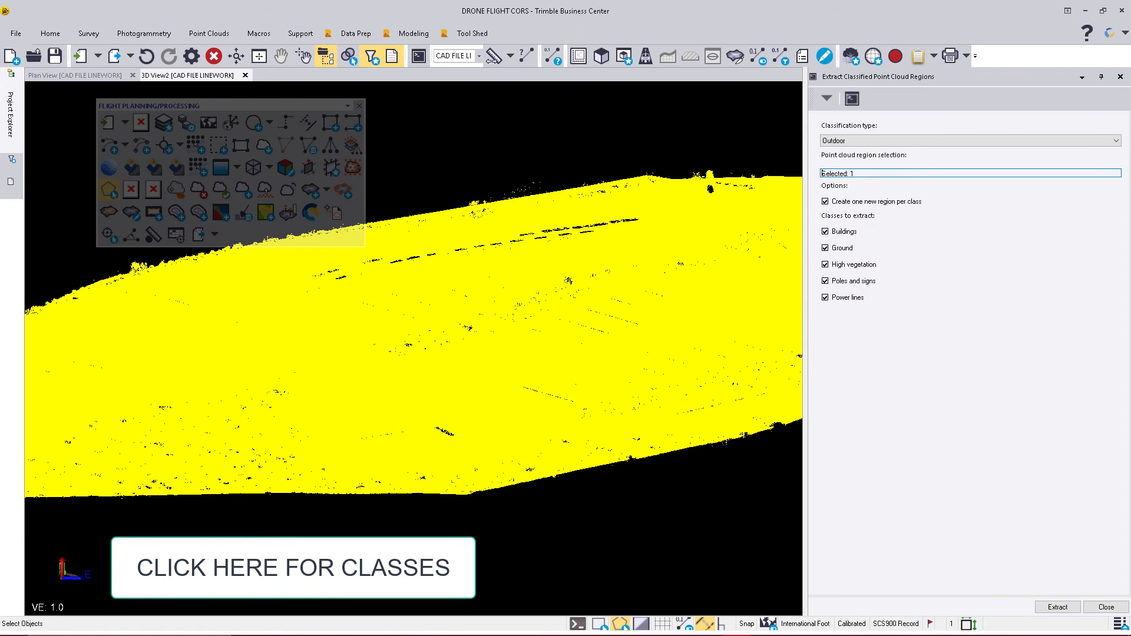
mouse_move(870, 268)
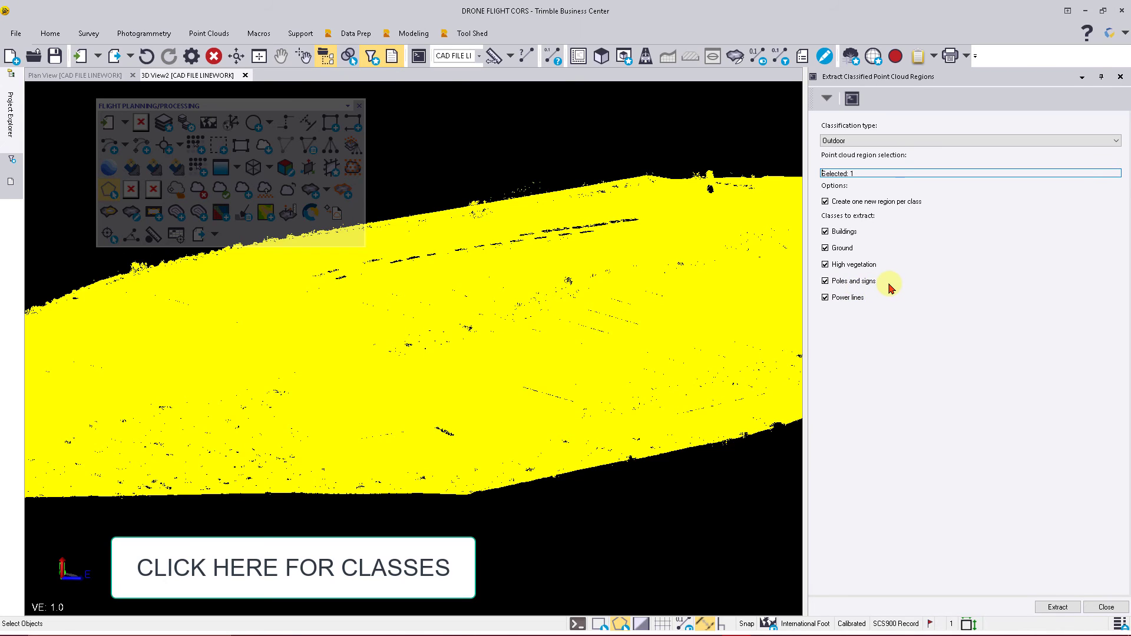
mouse_move(910, 330)
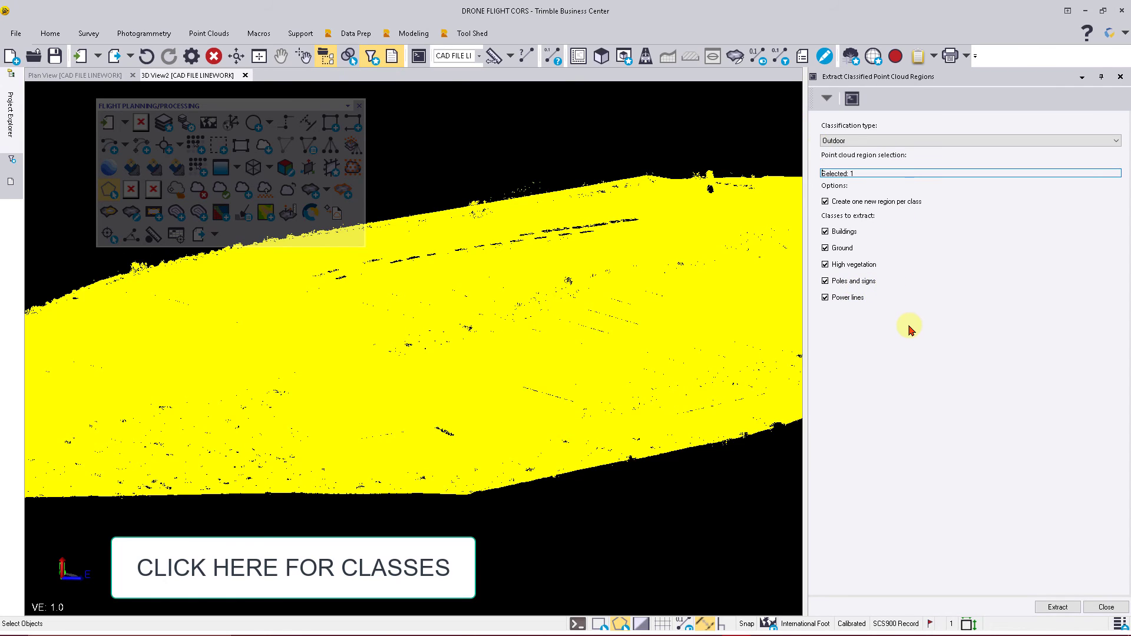
mouse_move(860, 207)
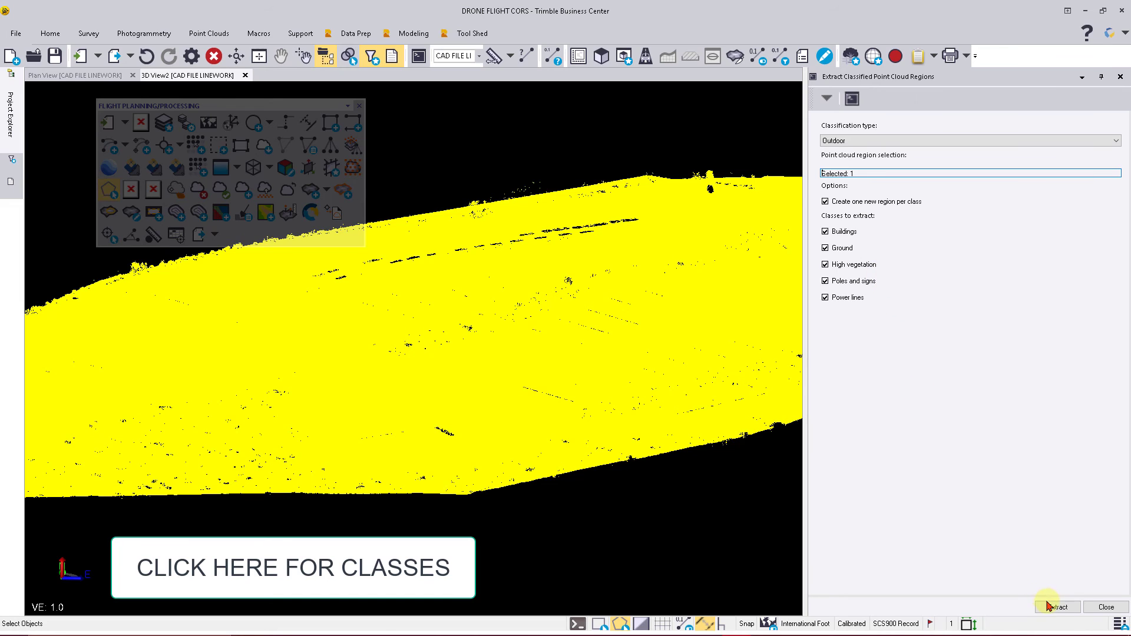
Run Extract to classify the drone point cloud into five outdoor class regions
left_click(1056, 607)
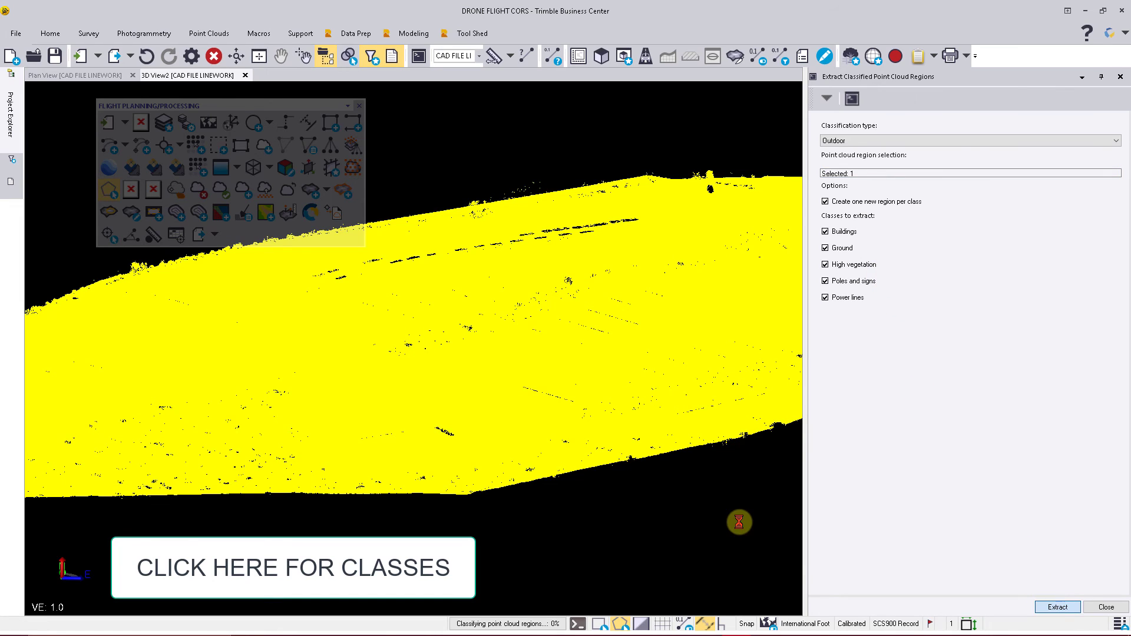
mouse_move(484, 598)
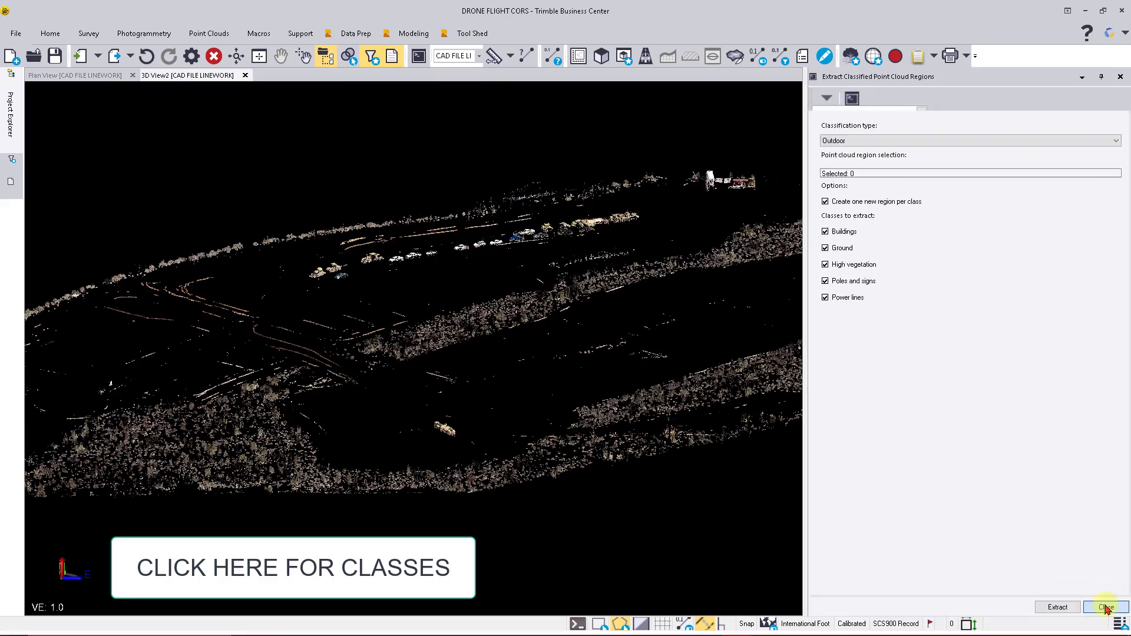
Close the extraction settings, orbit the cloud lower, and open View Filter Manager
left_click(1103, 607)
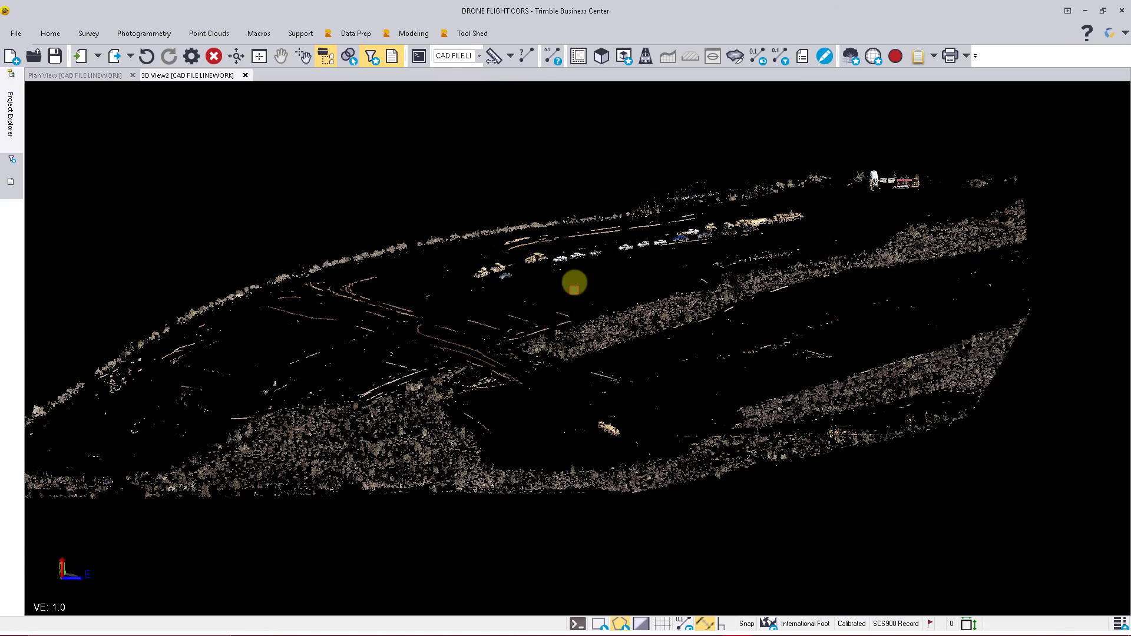
left_click_drag(575, 283, 645, 241)
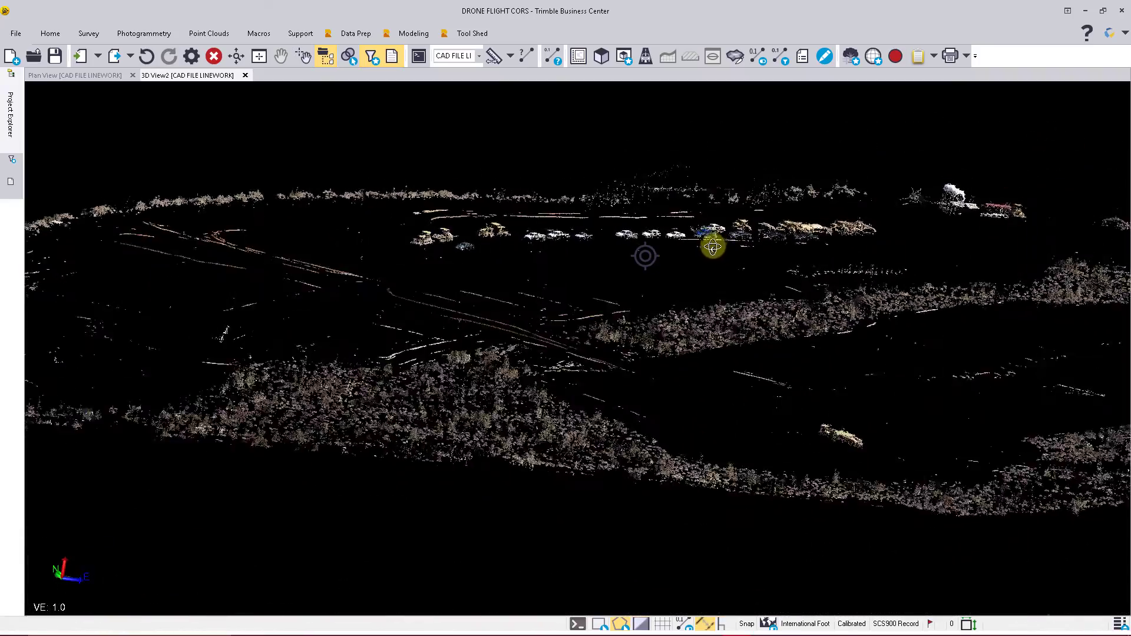
left_click(370, 55)
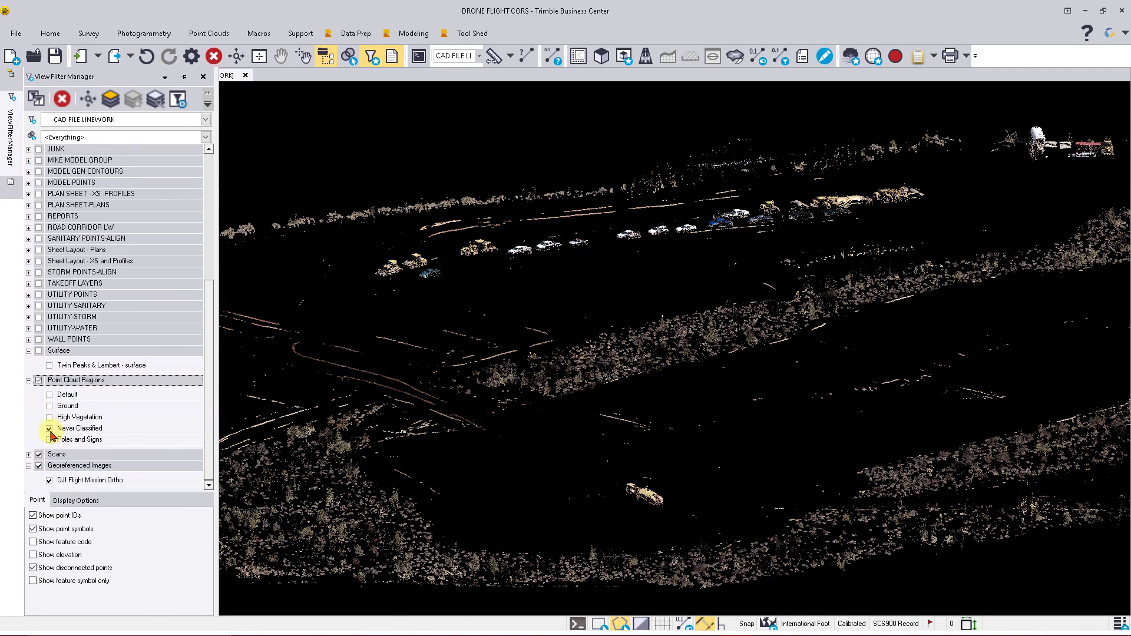
Hide all point cloud regions except Ground in View Filter Manager
left_click(49, 427)
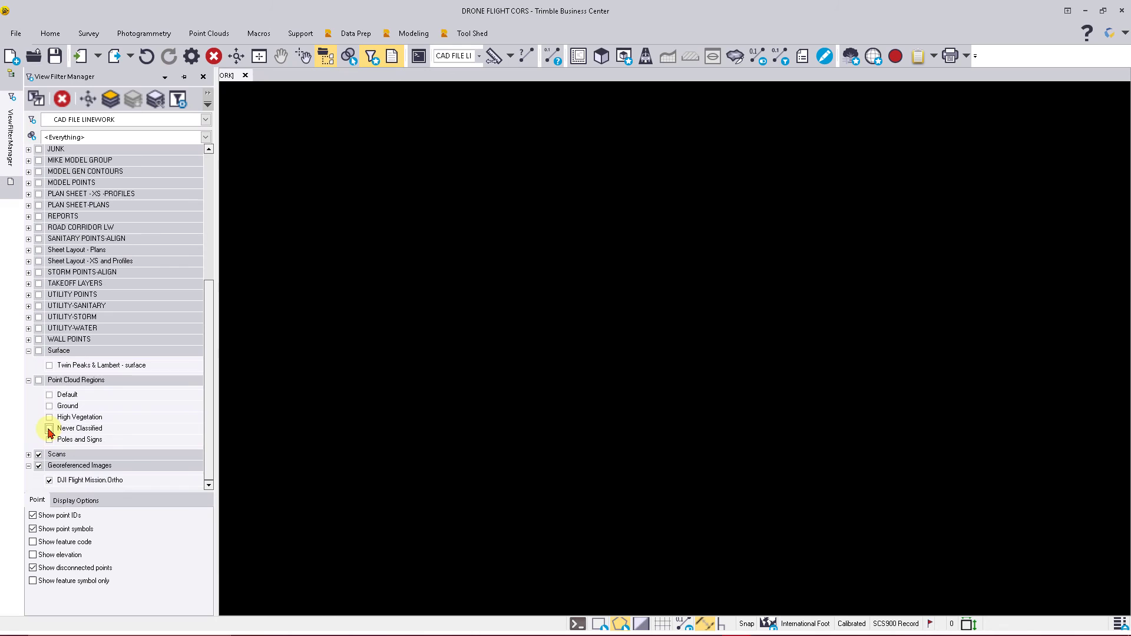
left_click(49, 405)
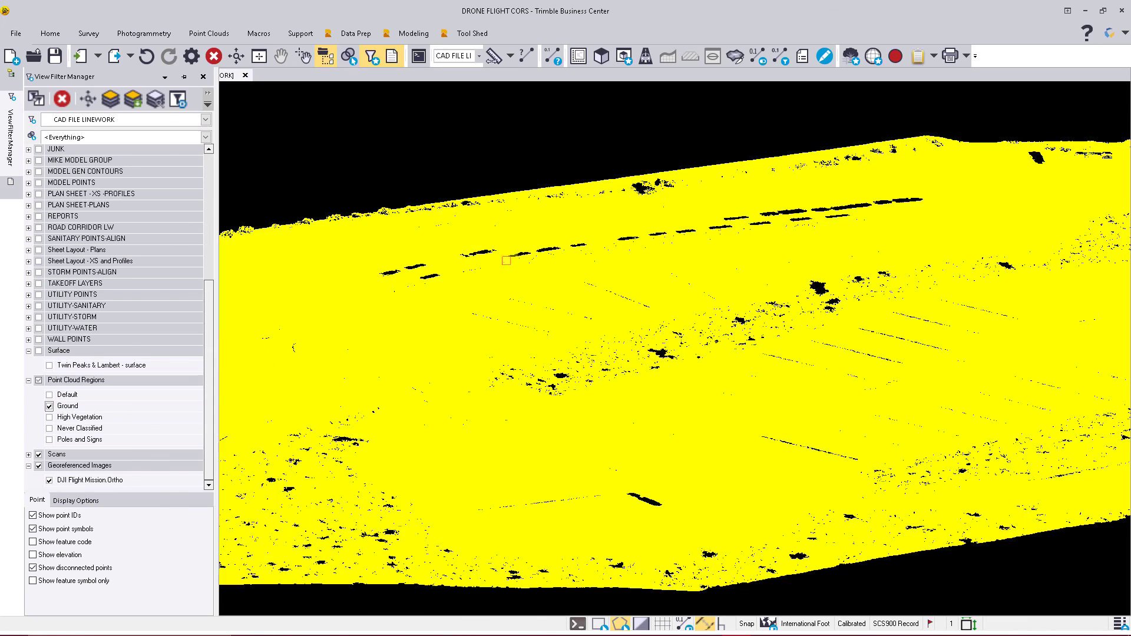
left_click(1076, 55)
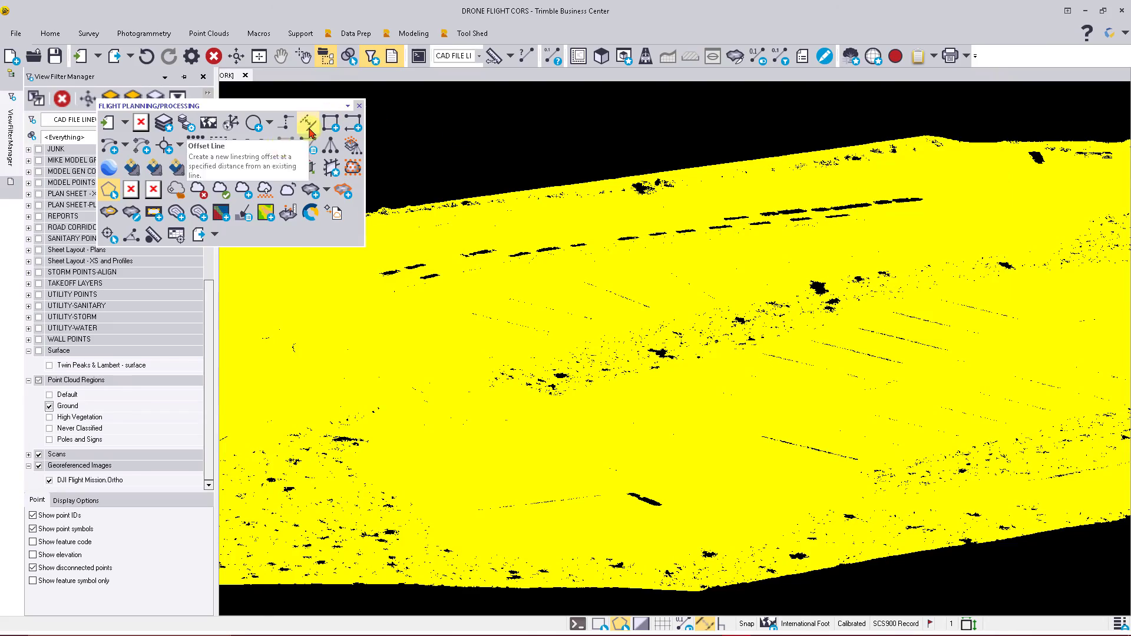
Set the point cloud color mode to True Color
left_click(237, 168)
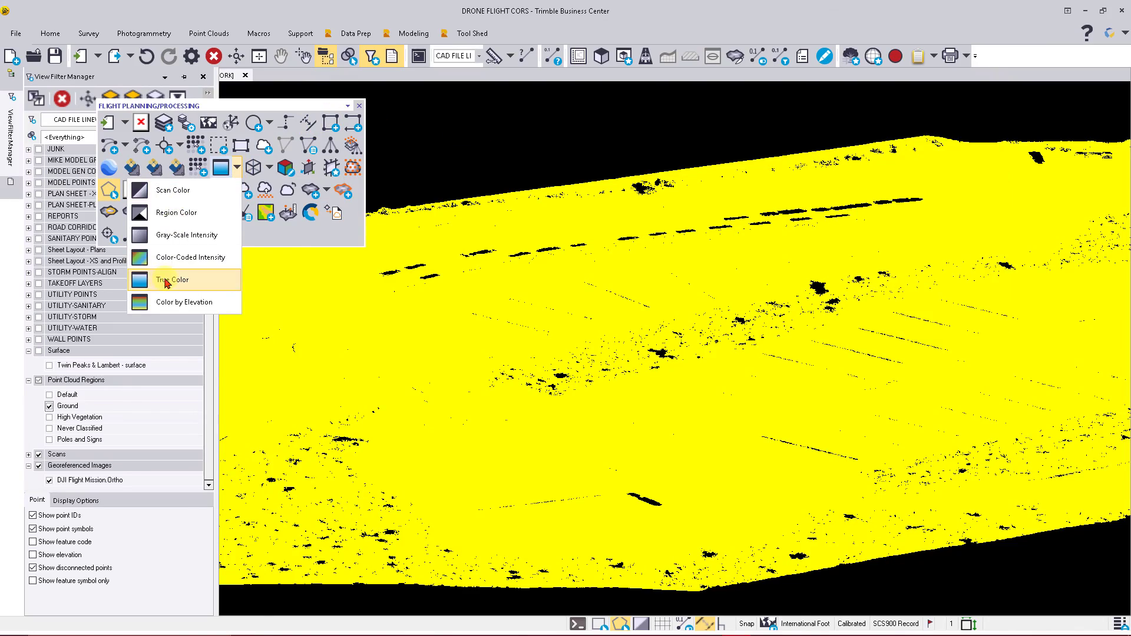
left_click(172, 280)
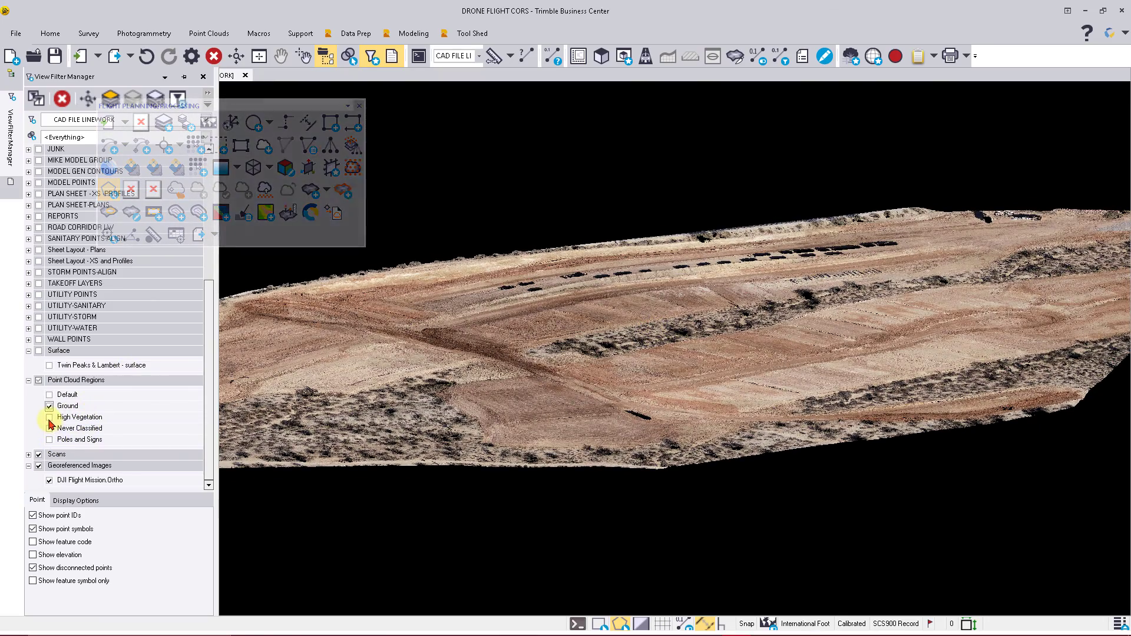
left_click(49, 417)
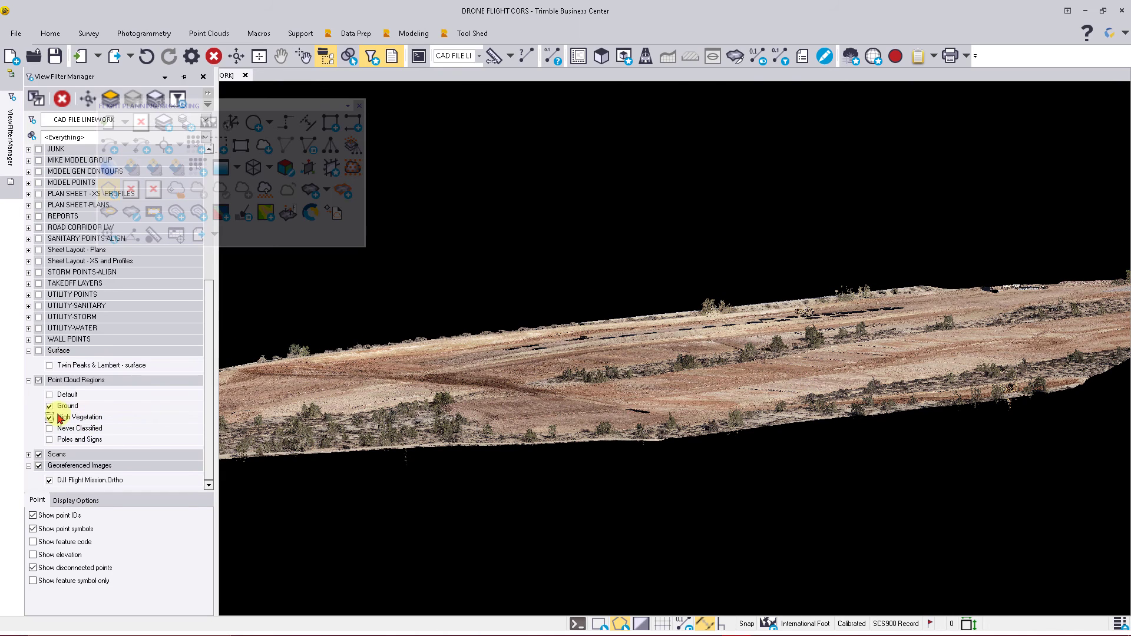
left_click(49, 417)
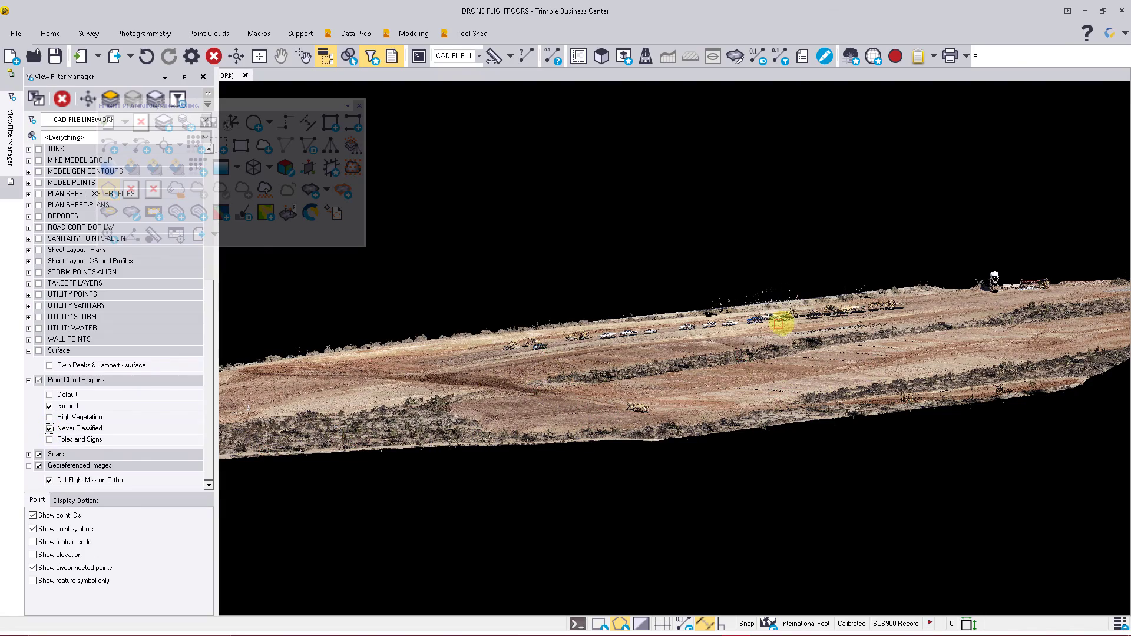
left_click_drag(779, 325, 729, 367)
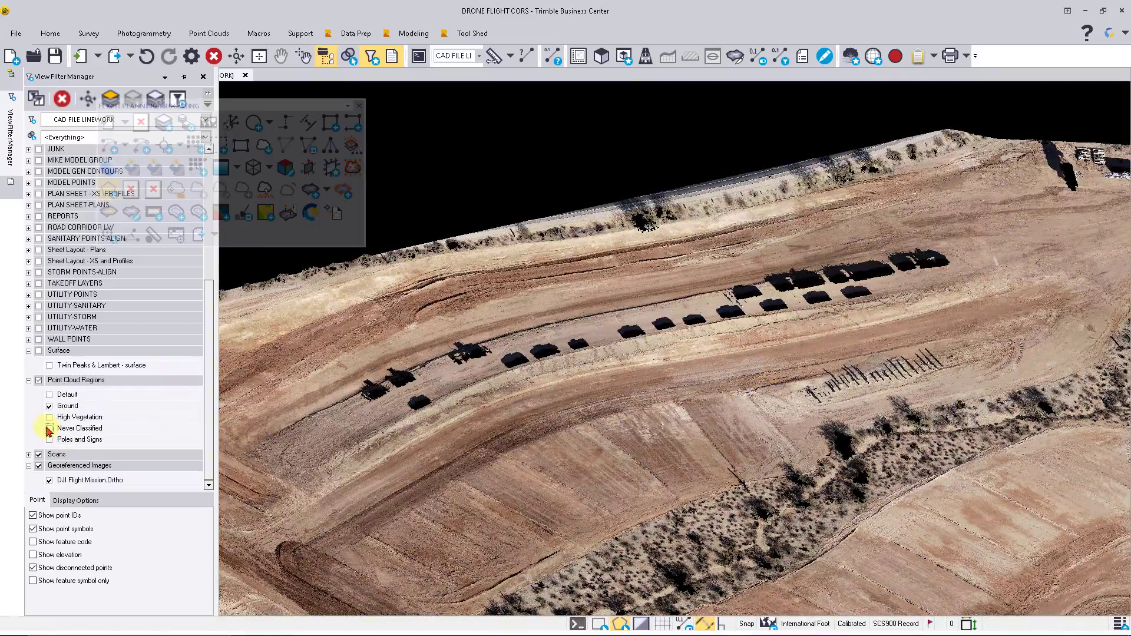
left_click(49, 428)
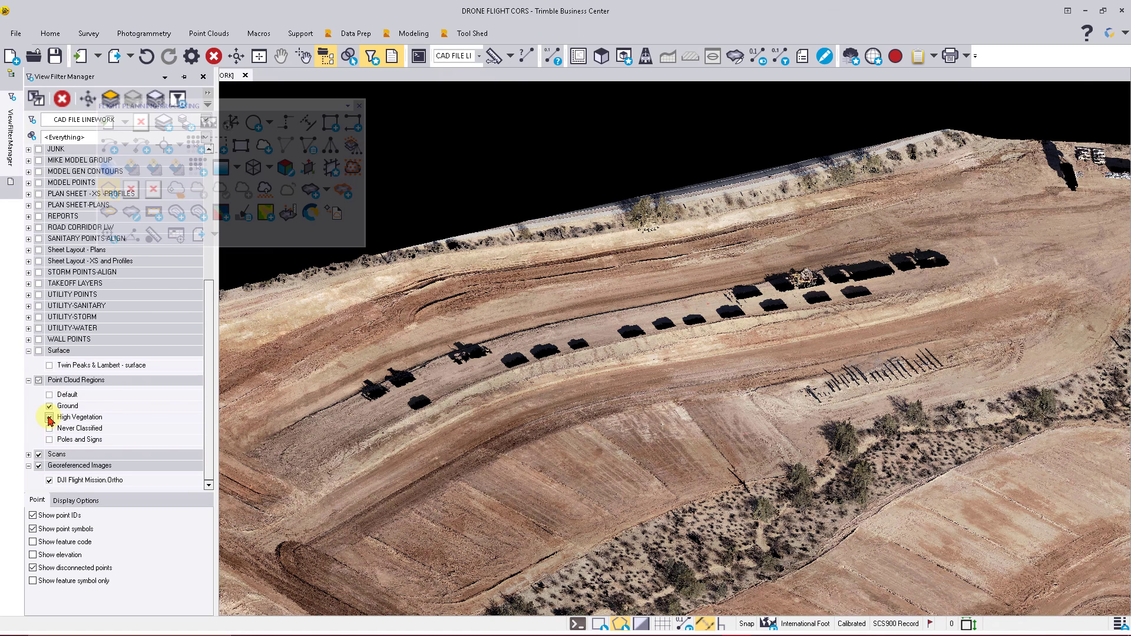
left_click(48, 418)
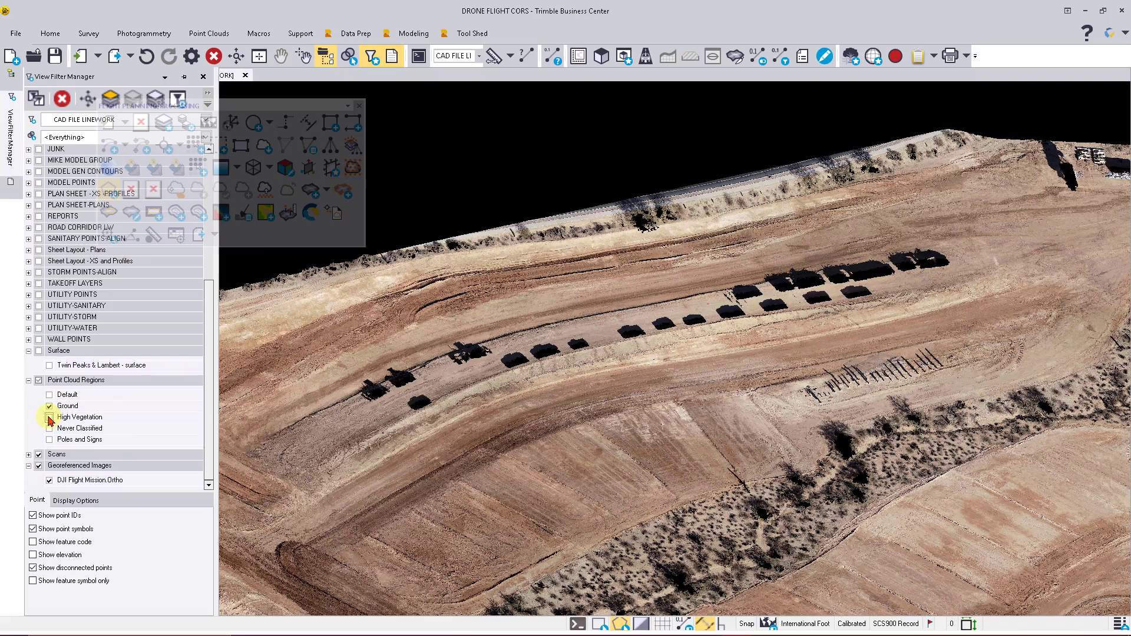
left_click(48, 417)
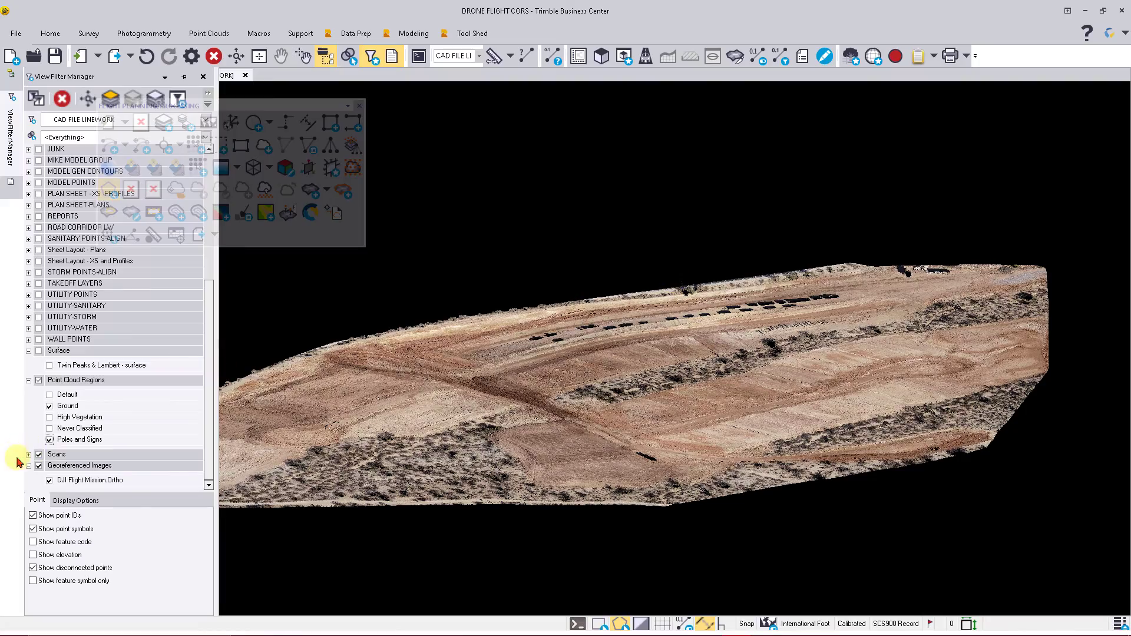
left_click(49, 439)
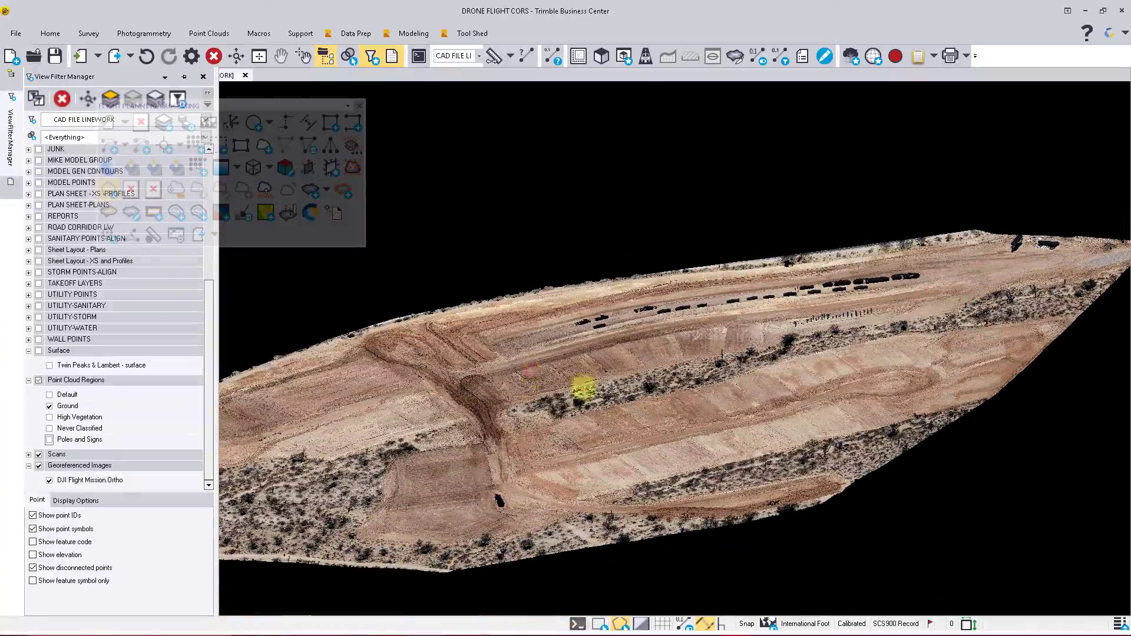
scroll("down", 3)
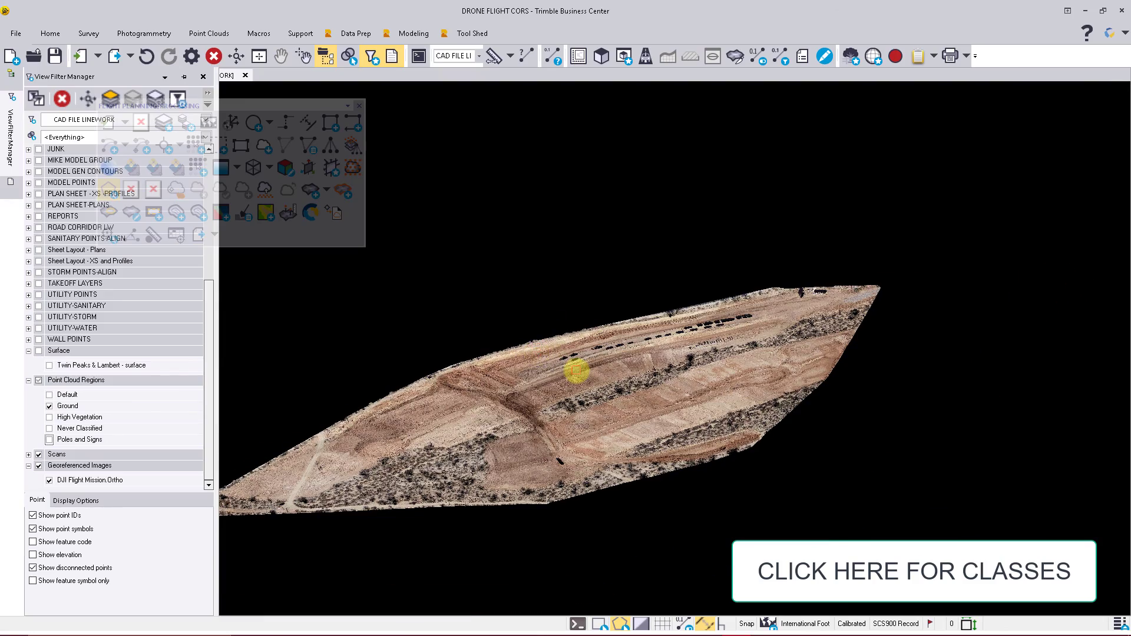
mouse_move(577, 372)
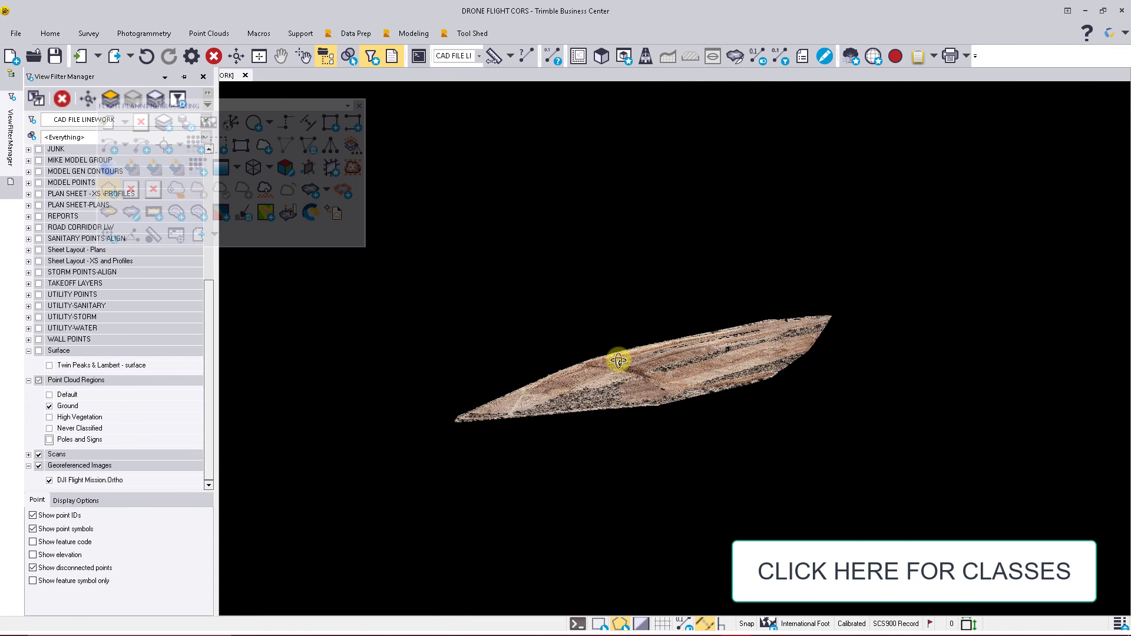
mouse_move(618, 361)
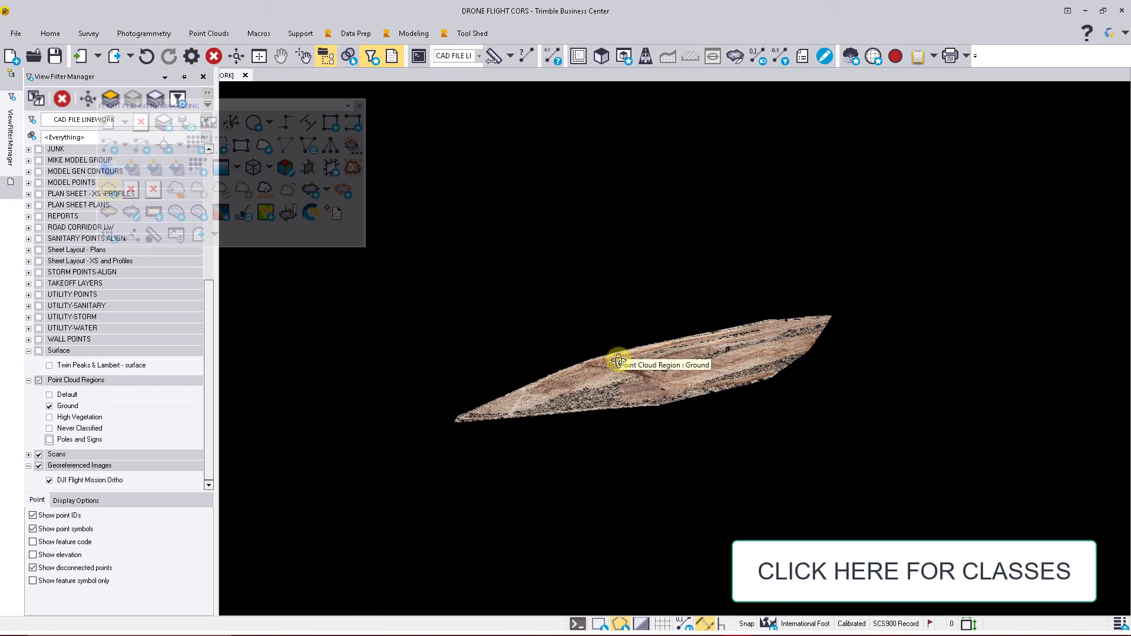